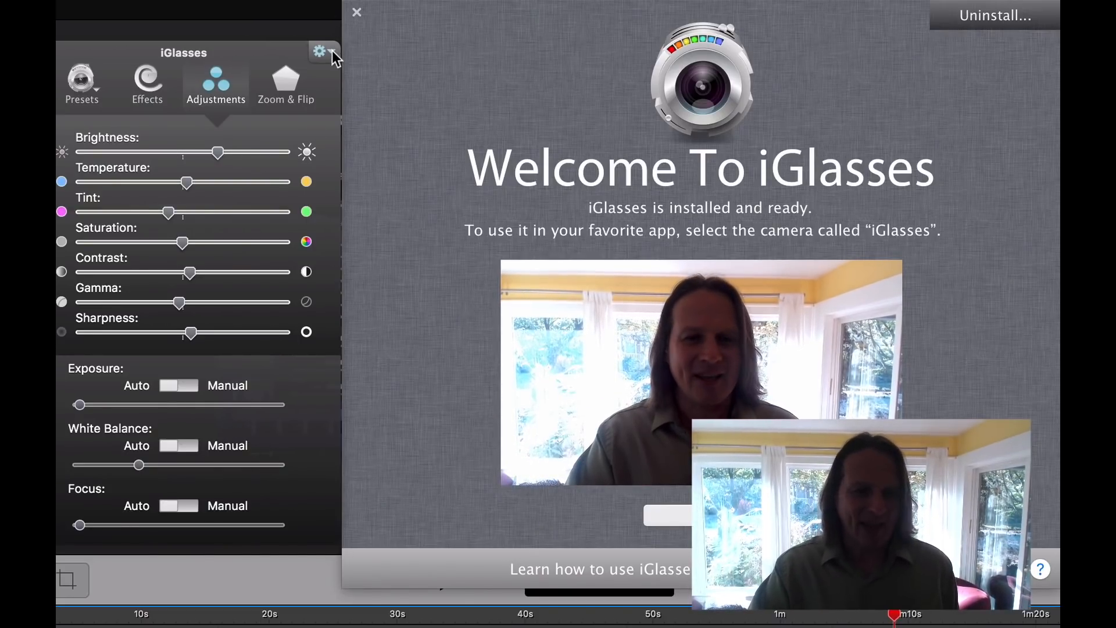
Switch Exposure to Manual and nudge the Exposure slider up to brighten the preview.
{"action": "left_click", "coordinate": [320, 51]}
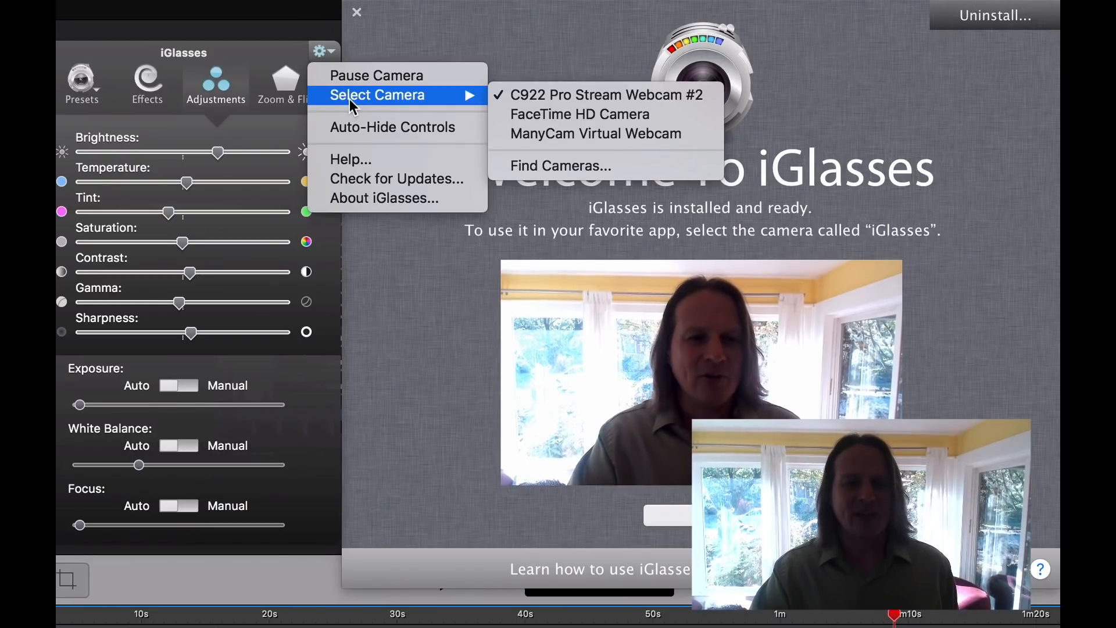
{"action": "mouse_move", "coordinate": [573, 98]}
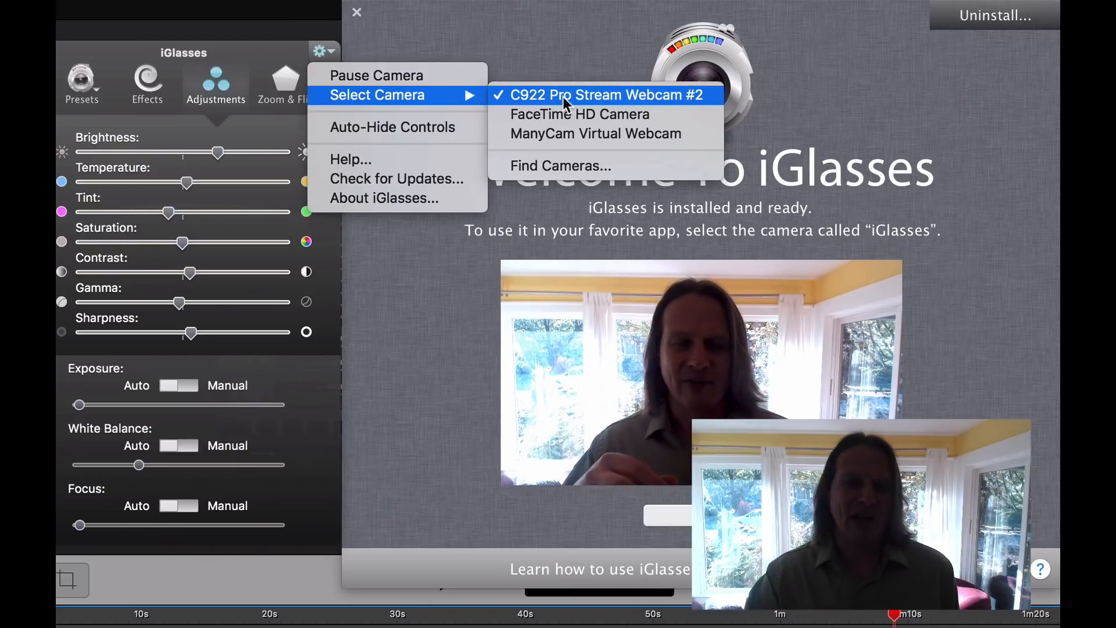
{"action": "mouse_move", "coordinate": [534, 61]}
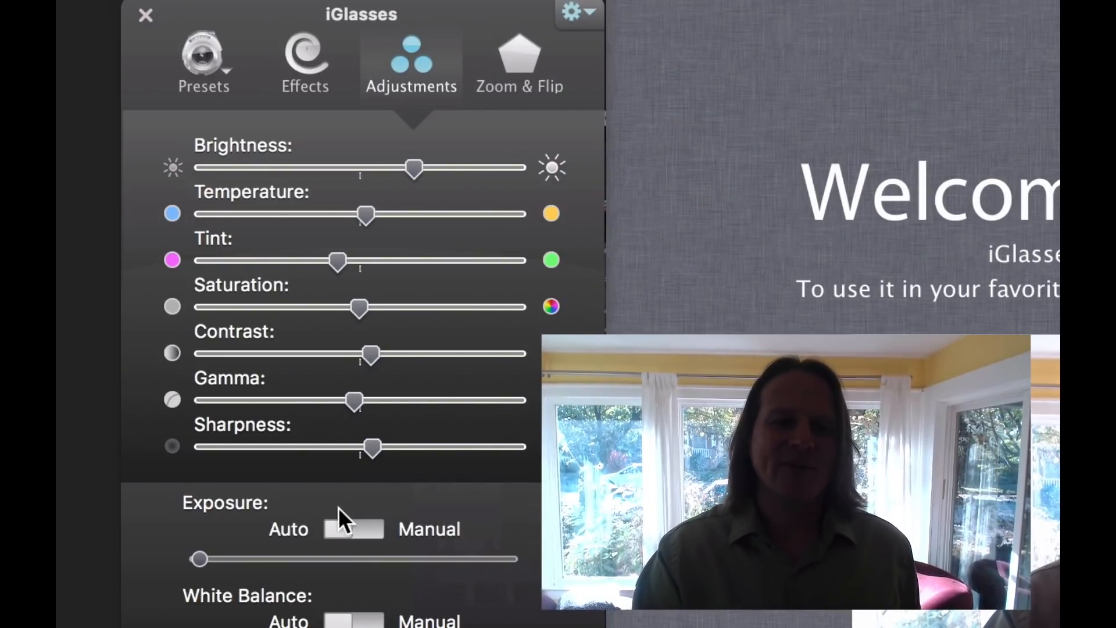
{"action": "scroll", "scroll_direction": "down", "scroll_amount": 3}
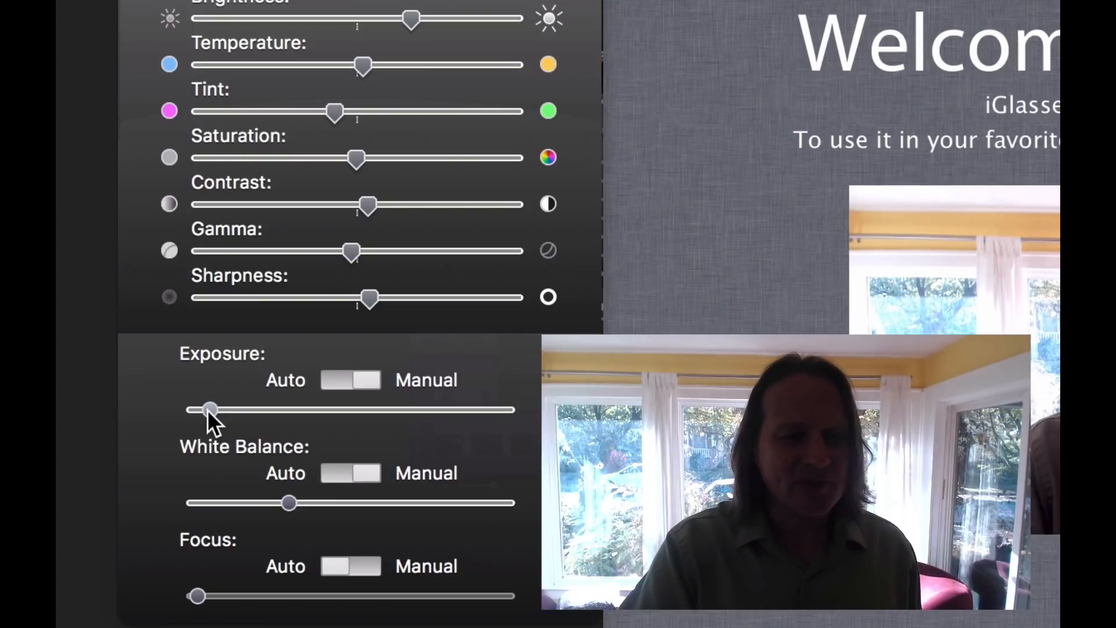
{"action": "left_click_drag", "start_coordinate": [208, 409], "coordinate": [219, 409]}
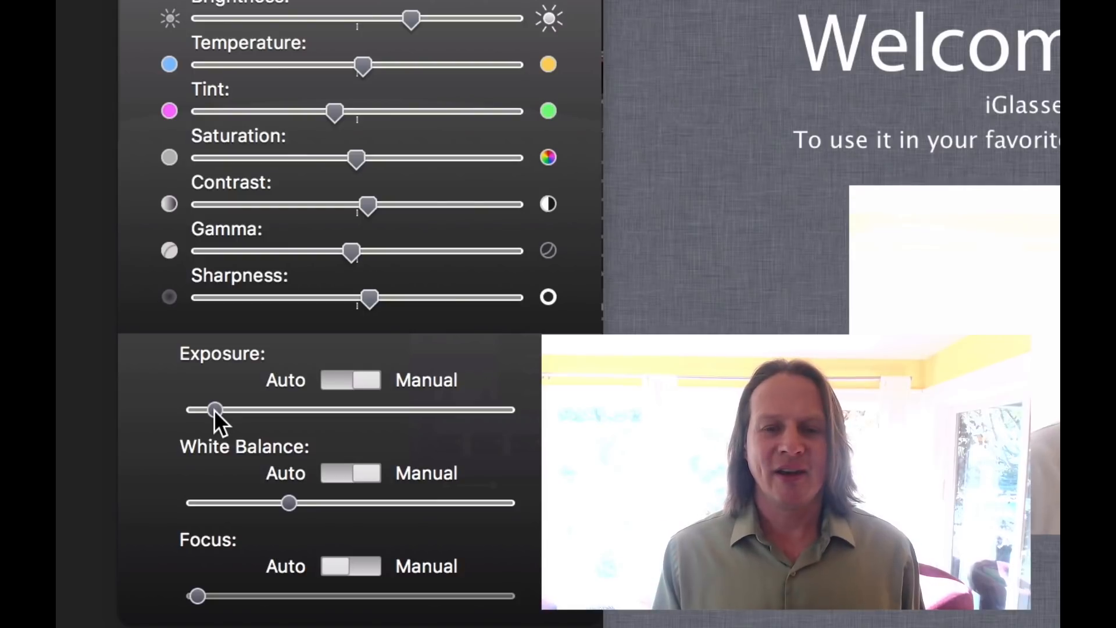
{"action": "mouse_move", "coordinate": [298, 512]}
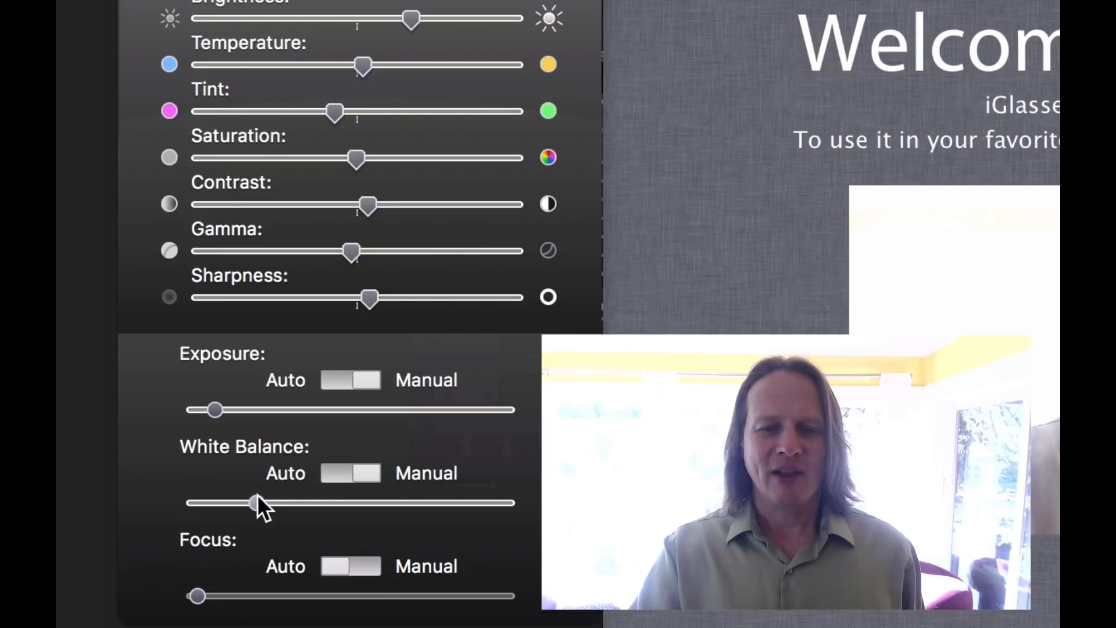
Sweep the White Balance slider warmer, then ease it back toward neutral color.
{"action": "left_click_drag", "start_coordinate": [256, 502], "coordinate": [488, 502]}
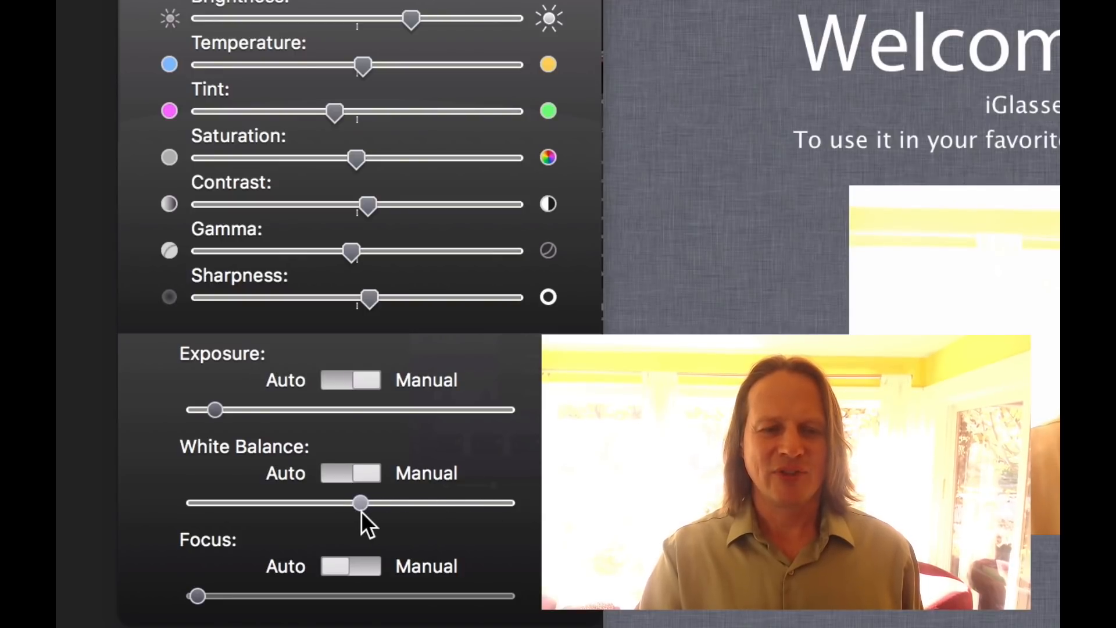
{"action": "left_click_drag", "start_coordinate": [359, 503], "coordinate": [299, 502]}
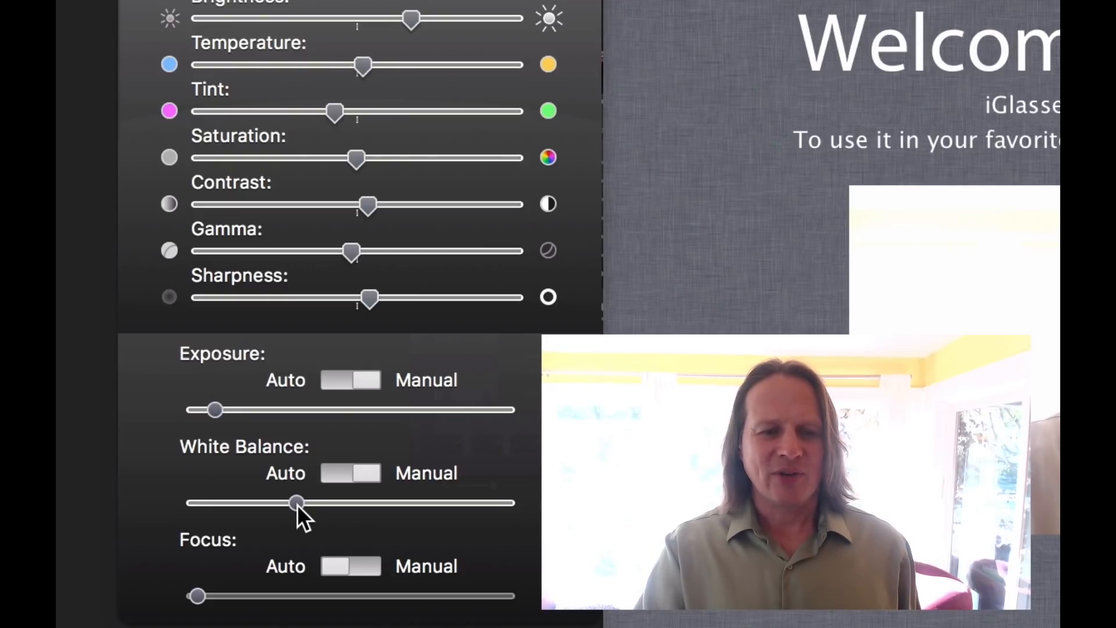
{"action": "mouse_move", "coordinate": [373, 102]}
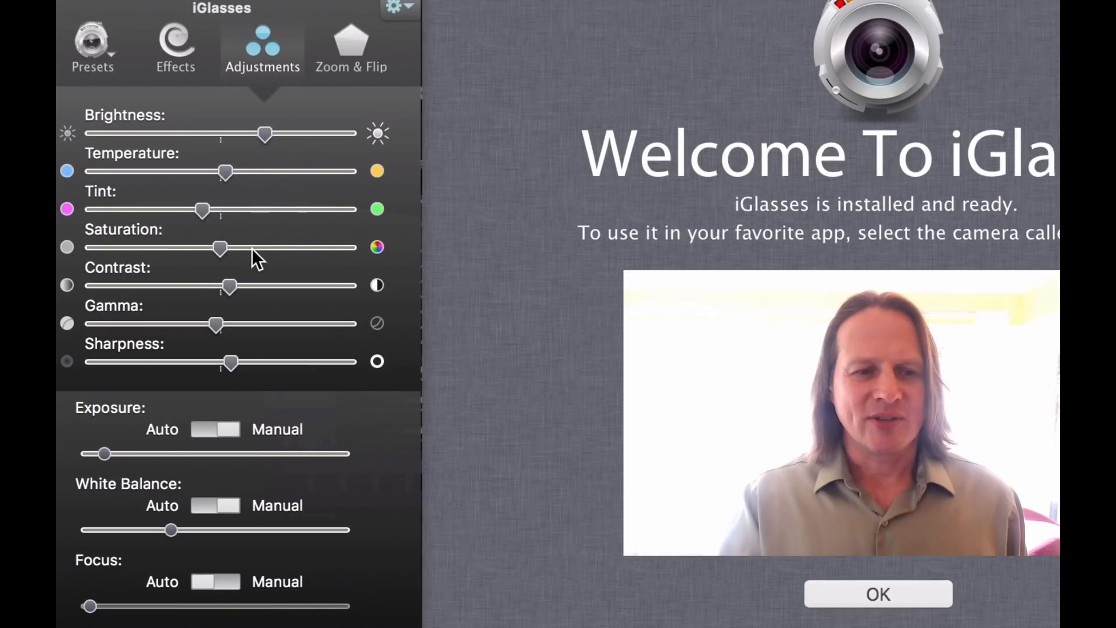
{"action": "mouse_move", "coordinate": [242, 189]}
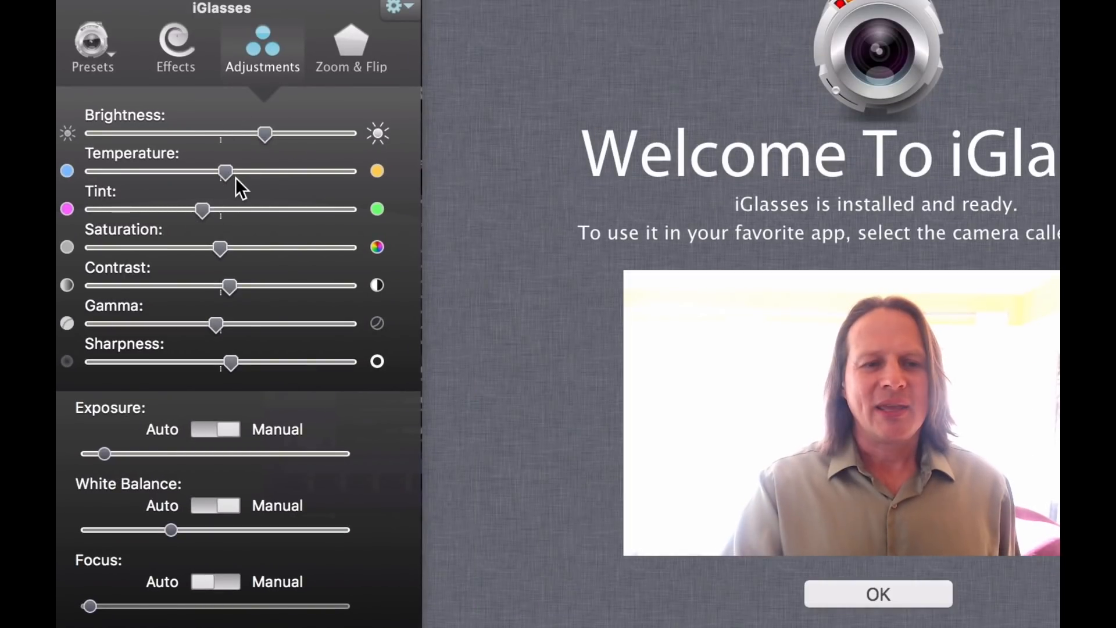
{"action": "mouse_move", "coordinate": [227, 277]}
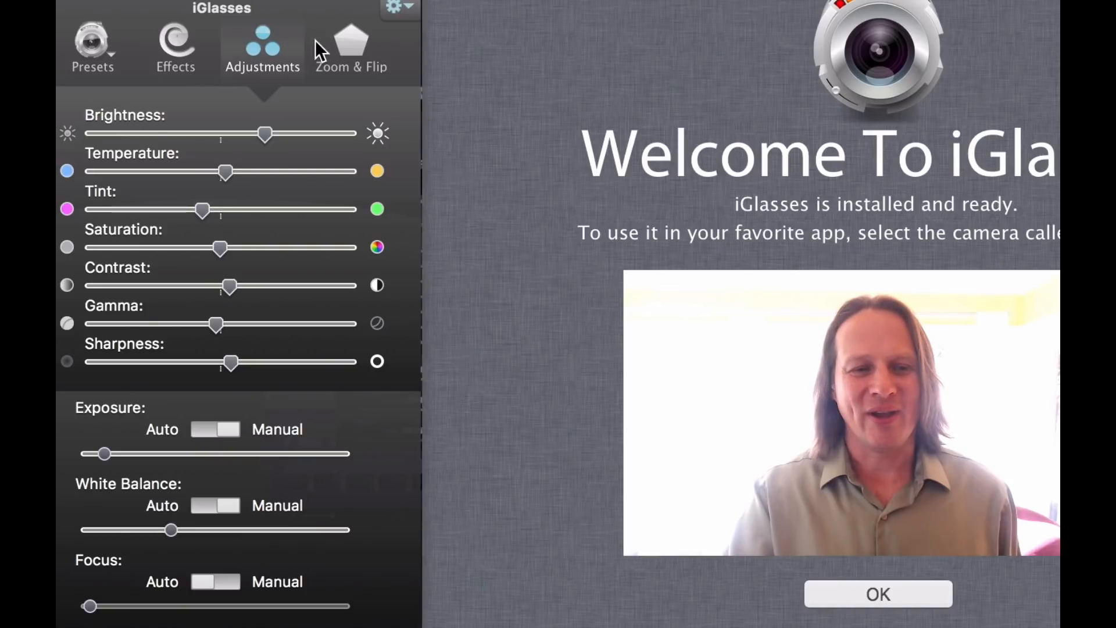
Show the Zoom & Flip panel with zoom, rotate and mirror options.
{"action": "left_click", "coordinate": [351, 40]}
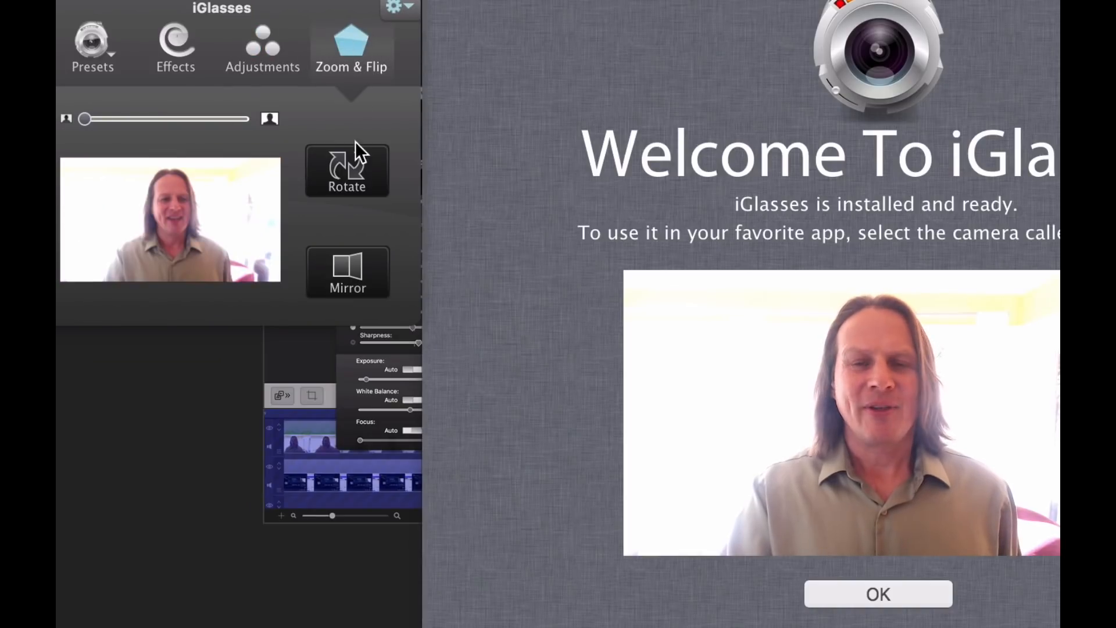
{"action": "left_click", "coordinate": [346, 168]}
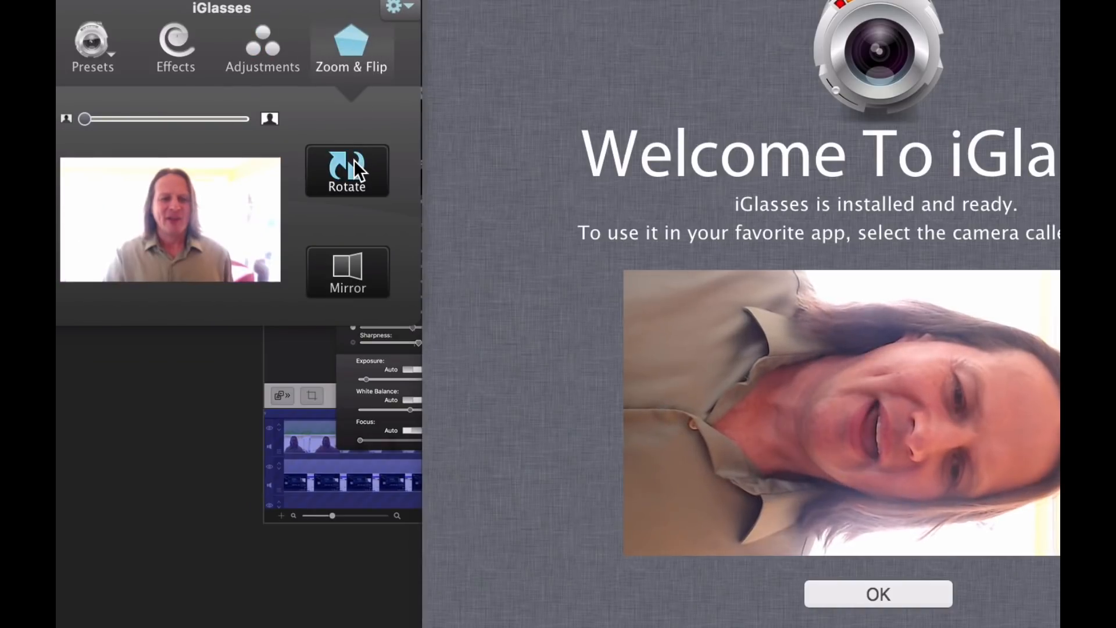
{"action": "left_click", "coordinate": [347, 170]}
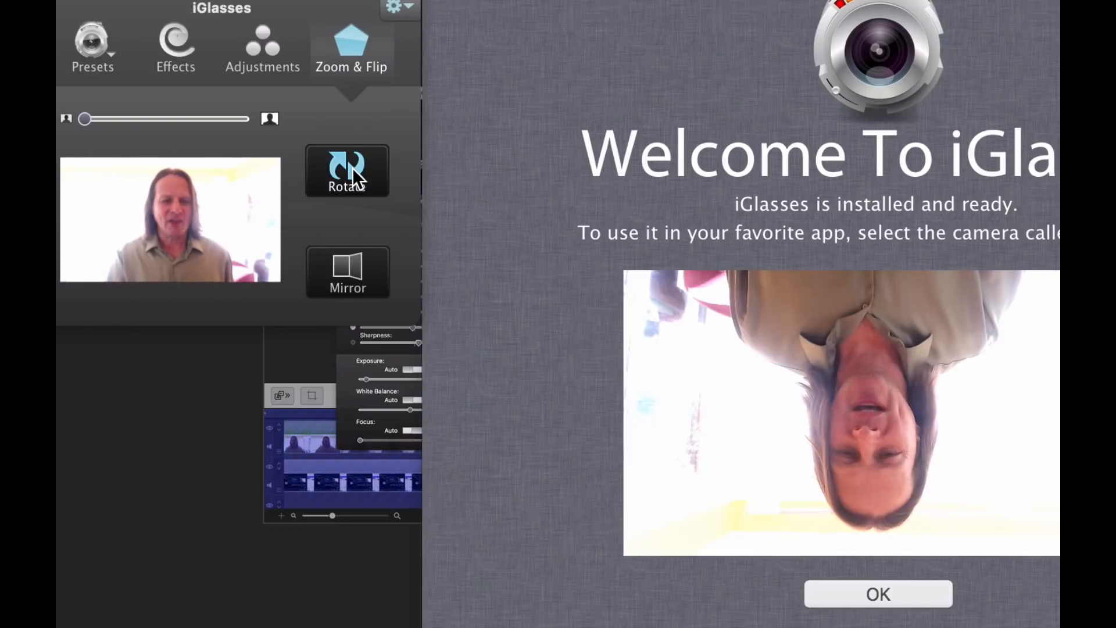
{"action": "left_click", "coordinate": [347, 171]}
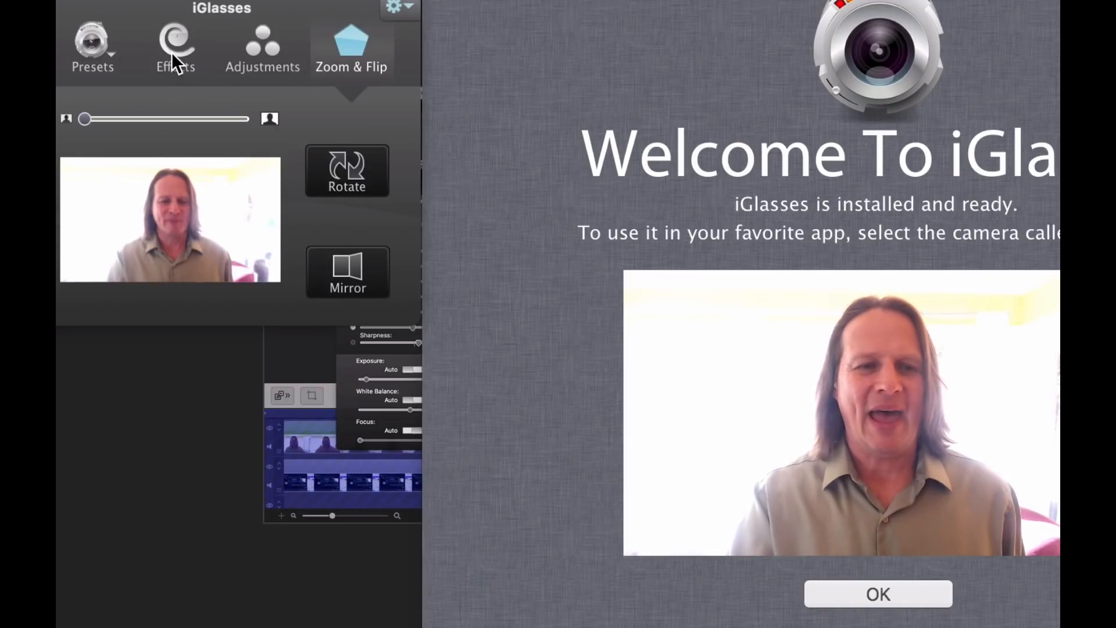
{"action": "left_click", "coordinate": [175, 45]}
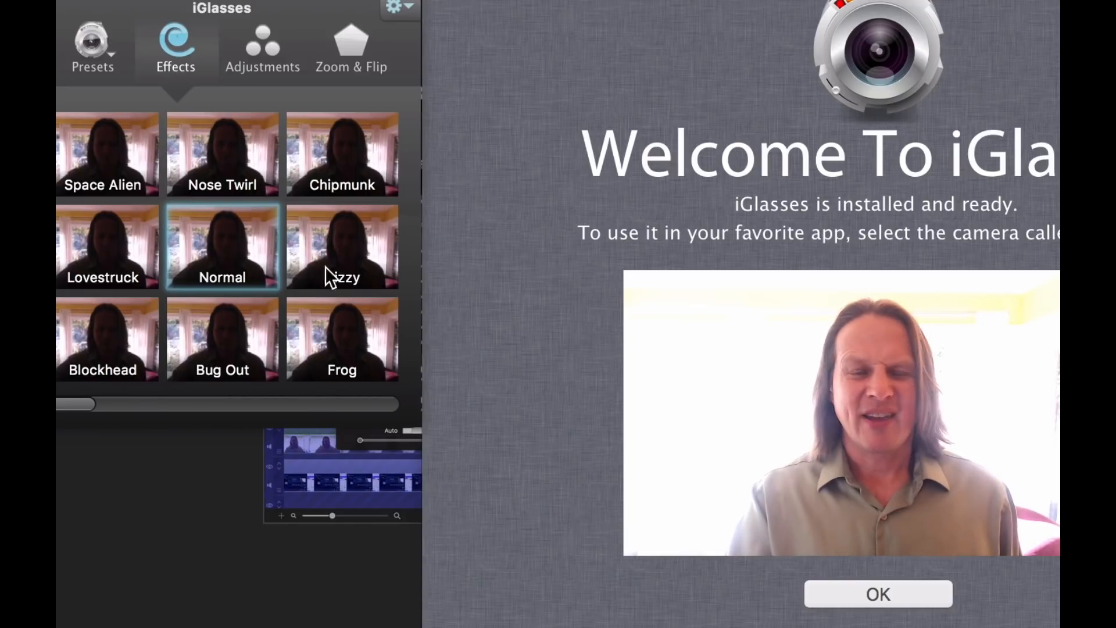
Try the Frog and Bug Out effects, then open Presets showing Save Current Settings.
{"action": "left_click", "coordinate": [342, 346]}
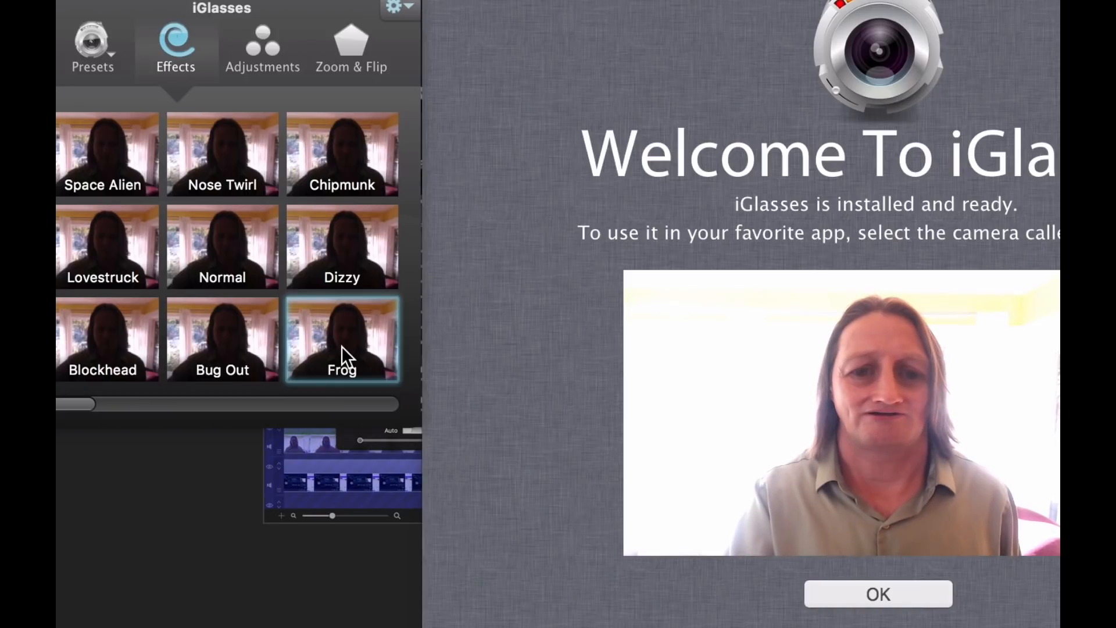
{"action": "left_click", "coordinate": [222, 339]}
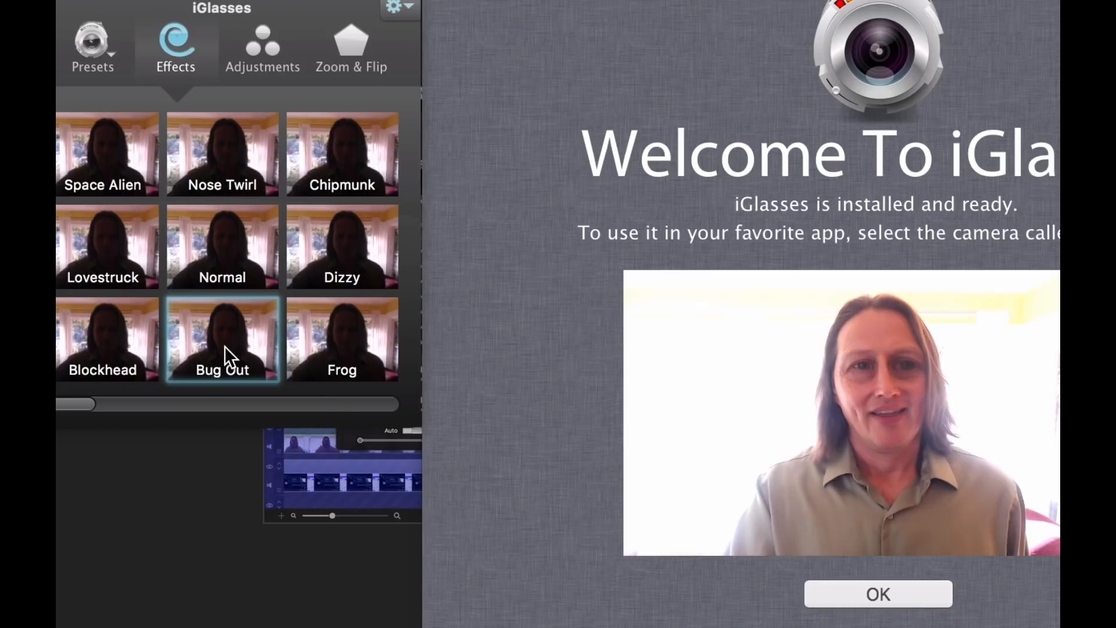
{"action": "mouse_move", "coordinate": [150, 168]}
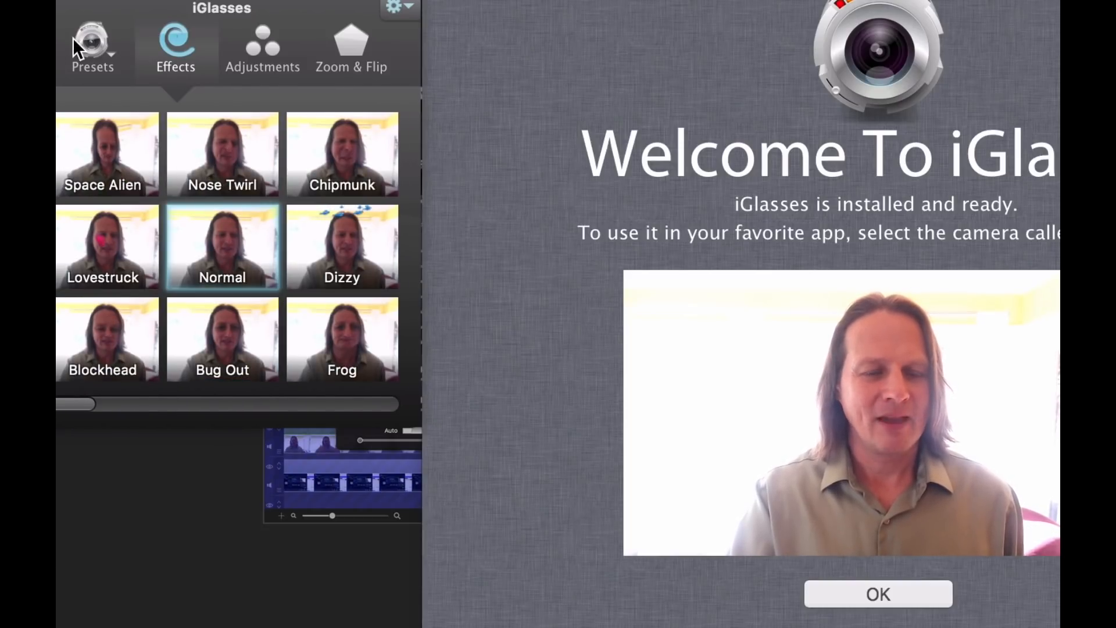
{"action": "left_click", "coordinate": [93, 43]}
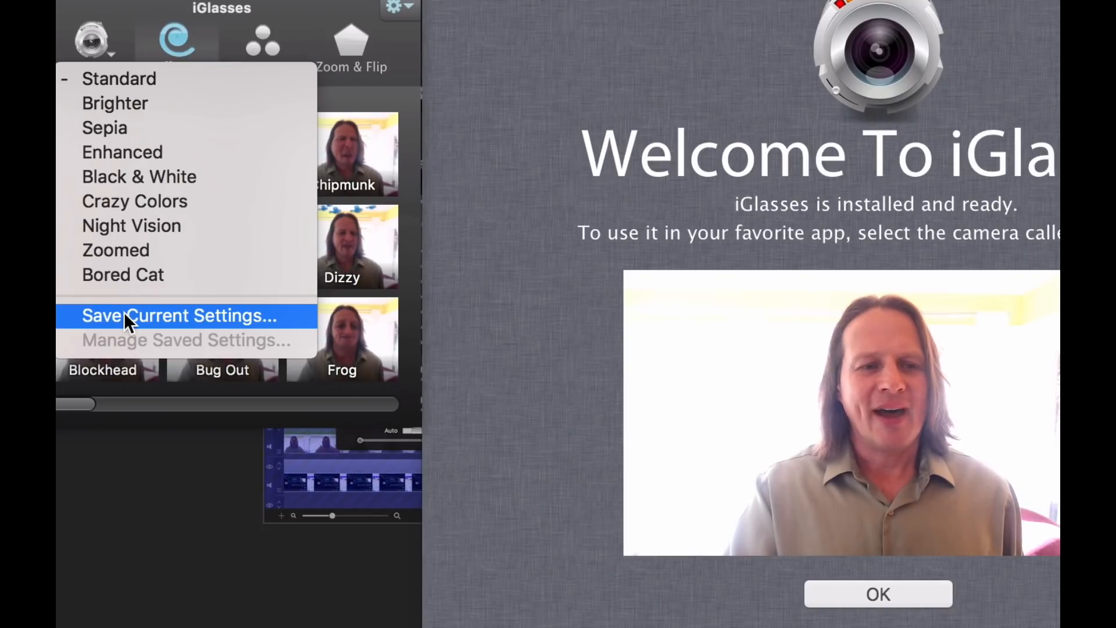